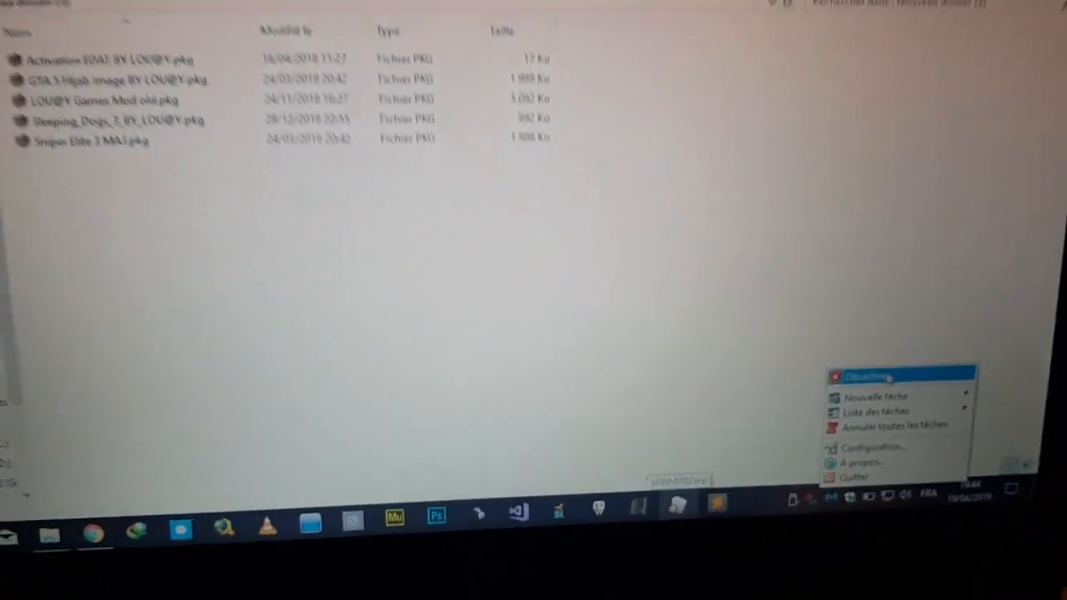
mouse_move(884, 374)
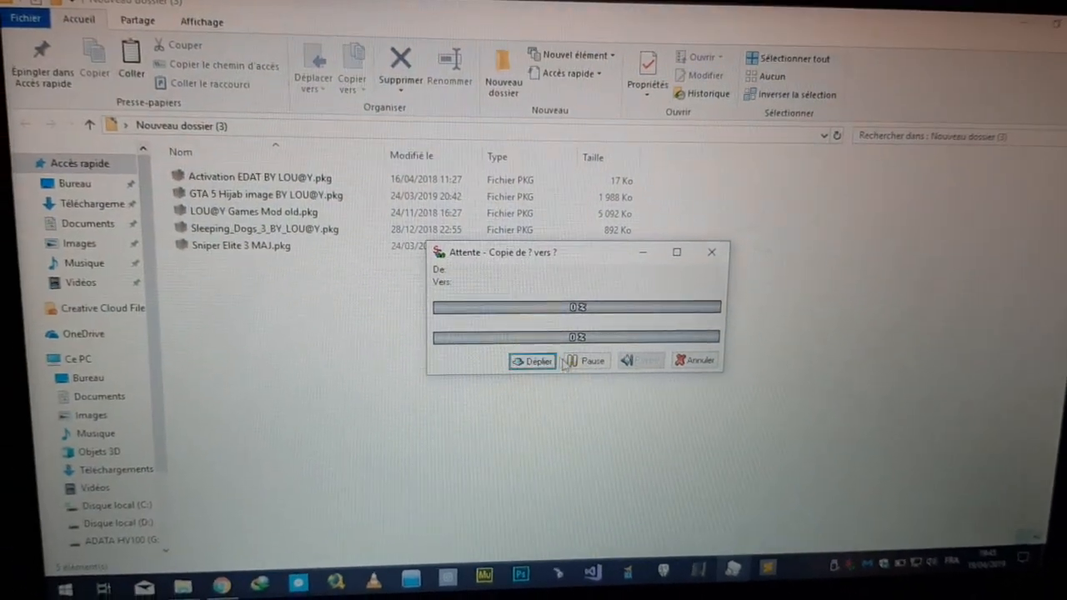
- Add the five selected PKG files and set the ADATA HV100 (G:) drive as the copy destination
left_click(531, 361)
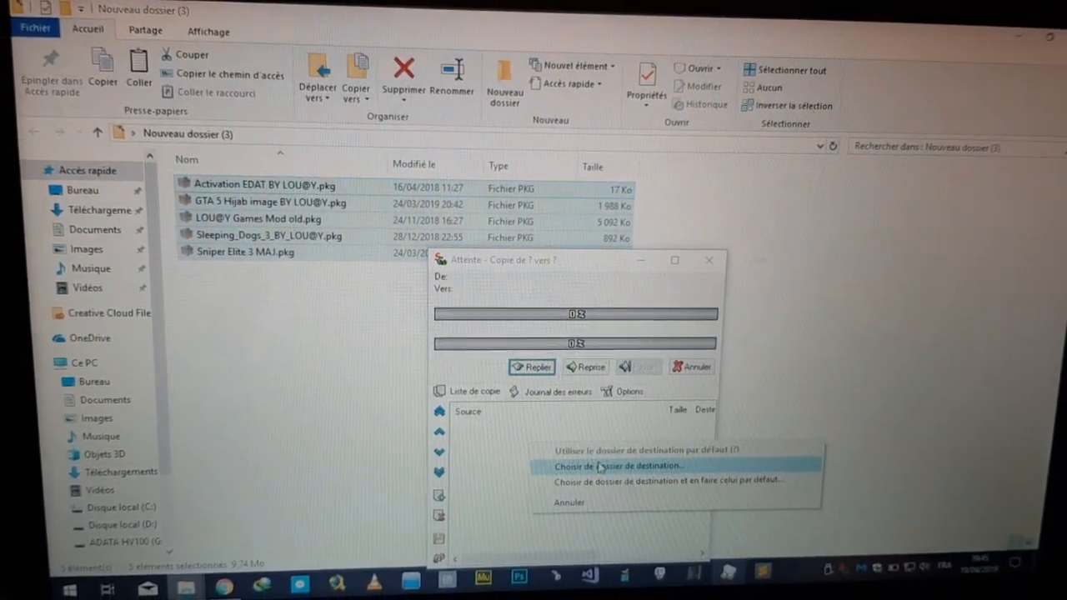
left_click(619, 465)
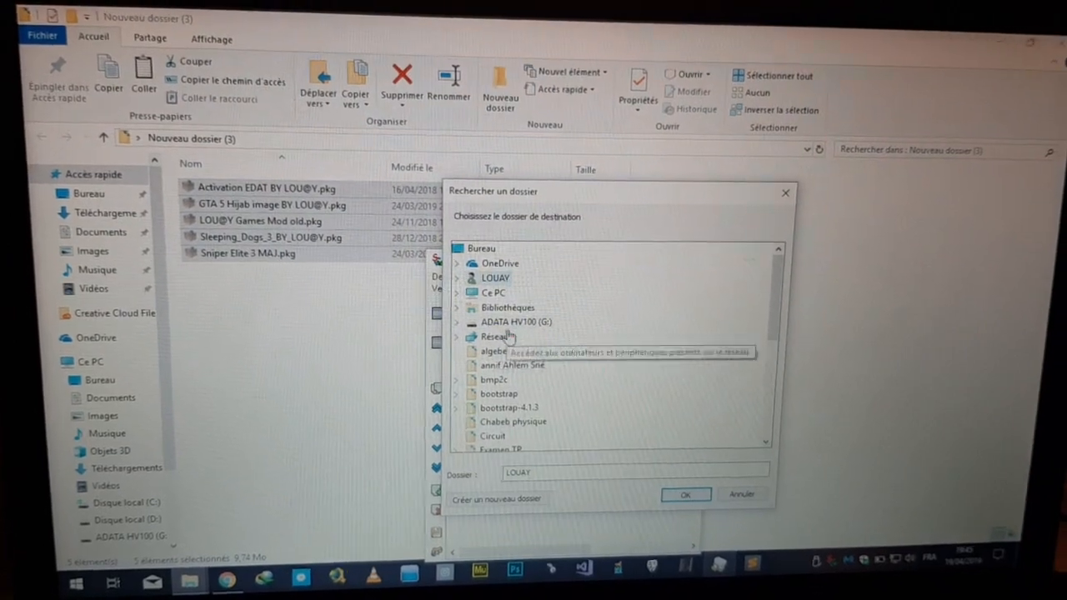
left_click(510, 321)
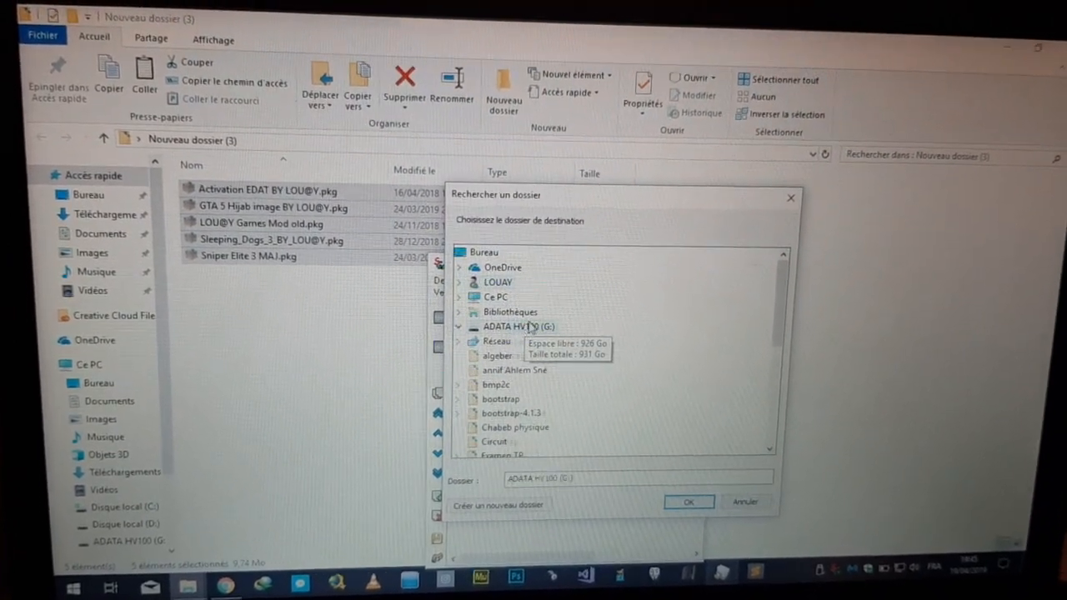
left_click(688, 501)
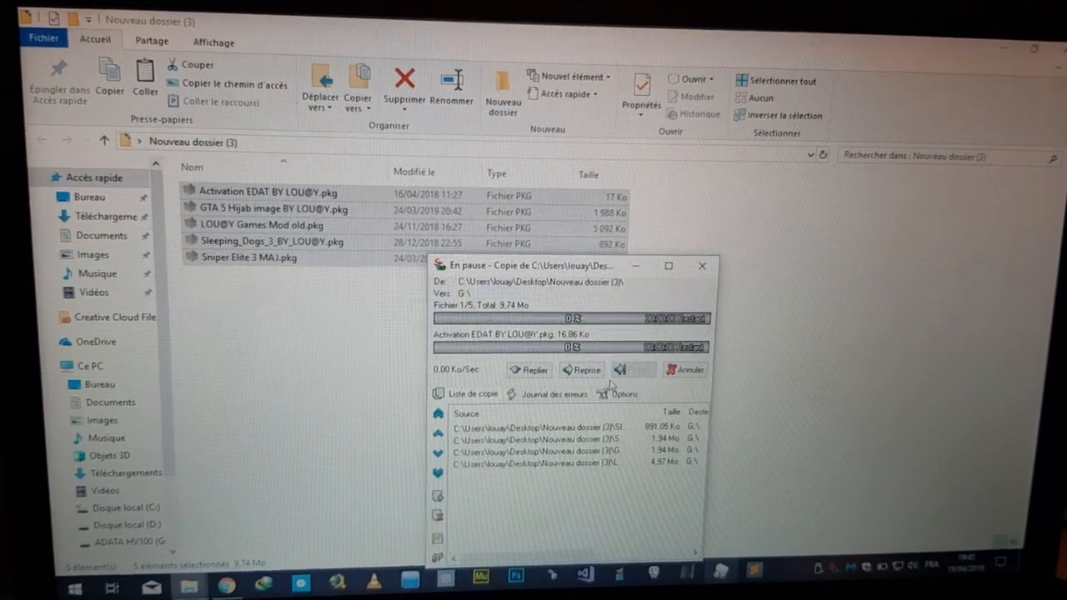
- Resume the paused copy job via 'Reprise' so the PKG files transfer to G:
left_click(582, 370)
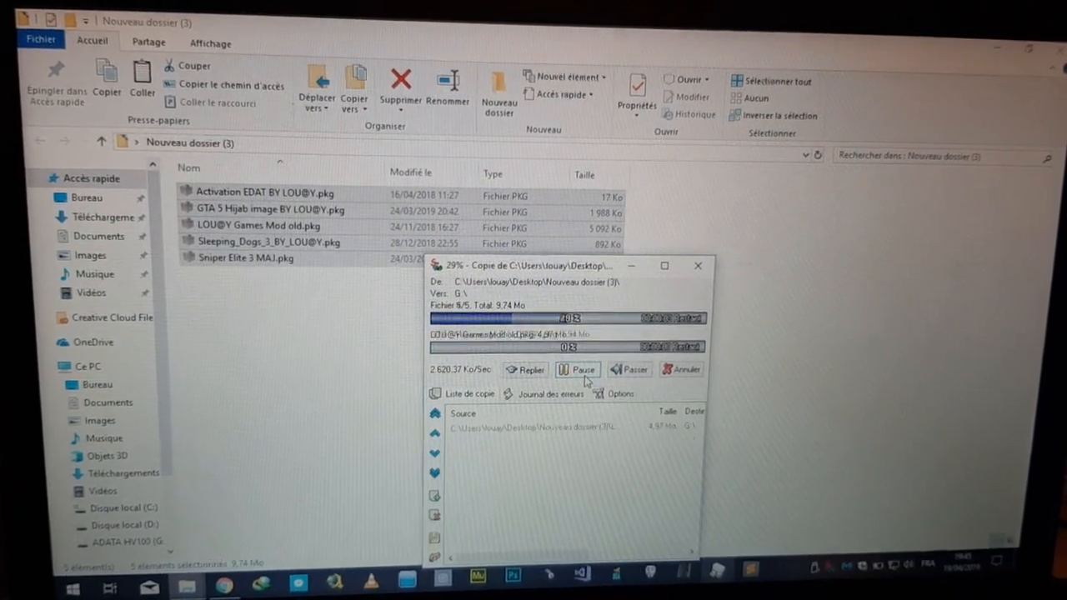